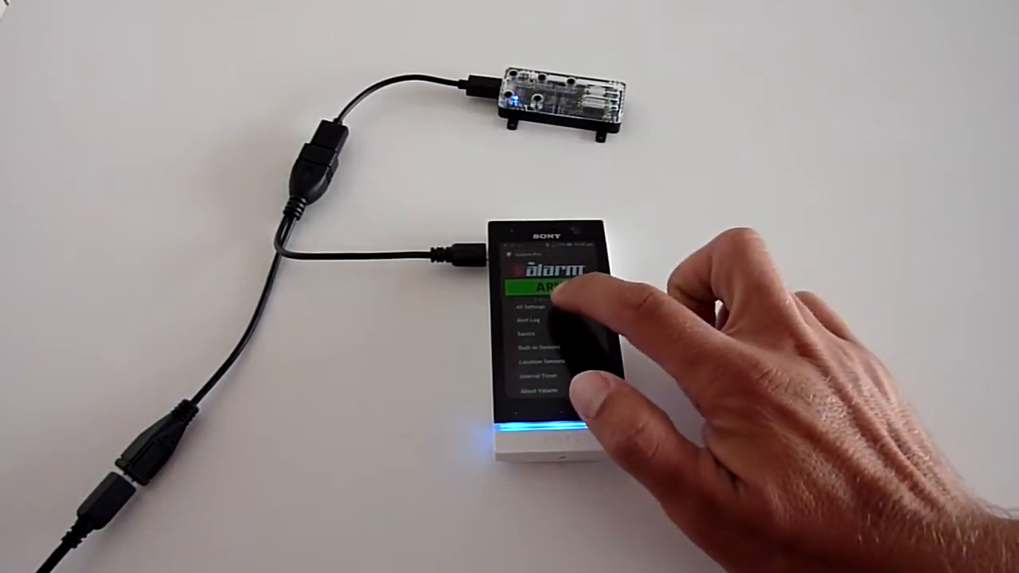
# Show Valarm's list of supported USB sensor types, including VOC and CO2.
pyautogui.click(549, 310)
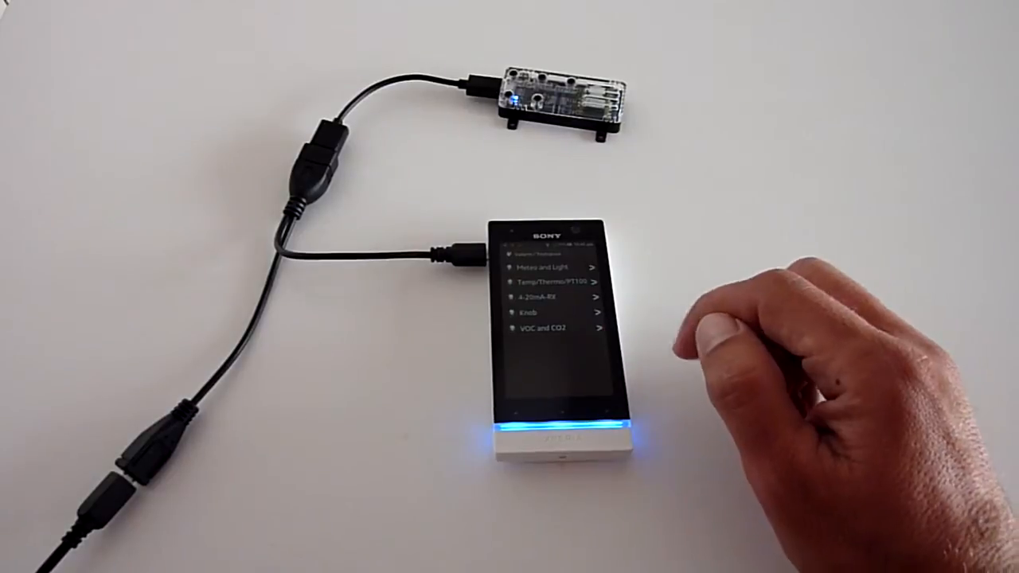
# Enable the VOC and CO2 sensor from its settings screen.
pyautogui.click(549, 328)
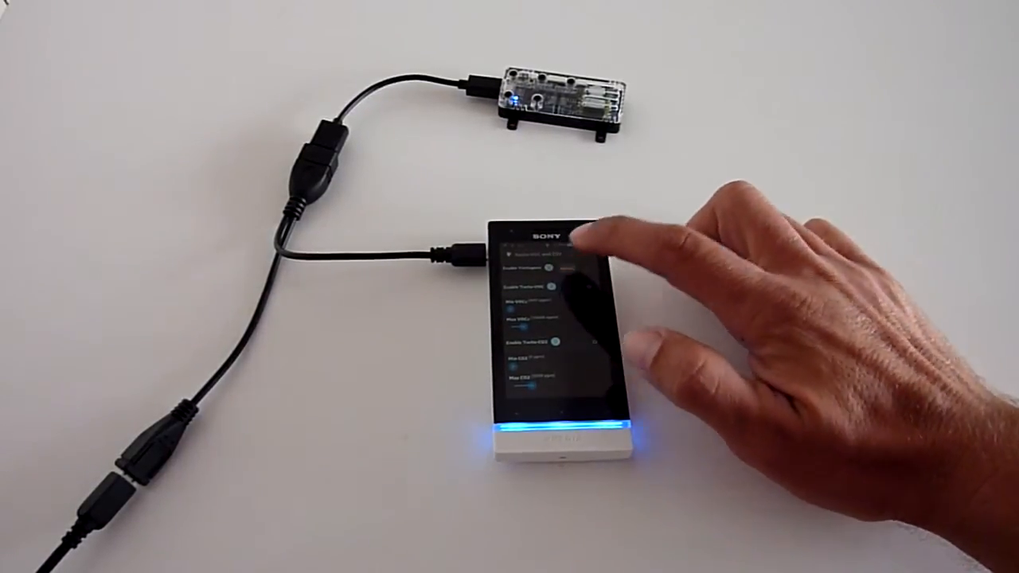
pyautogui.click(573, 246)
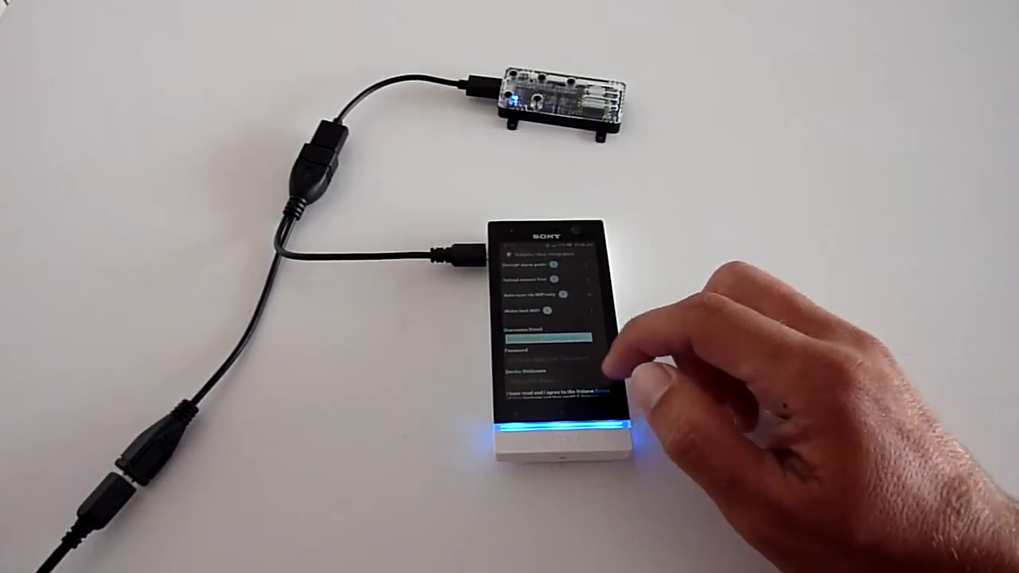
# Set up uploading readings to Valarm Tools with account credentials and device nickname.
pyautogui.click(557, 334)
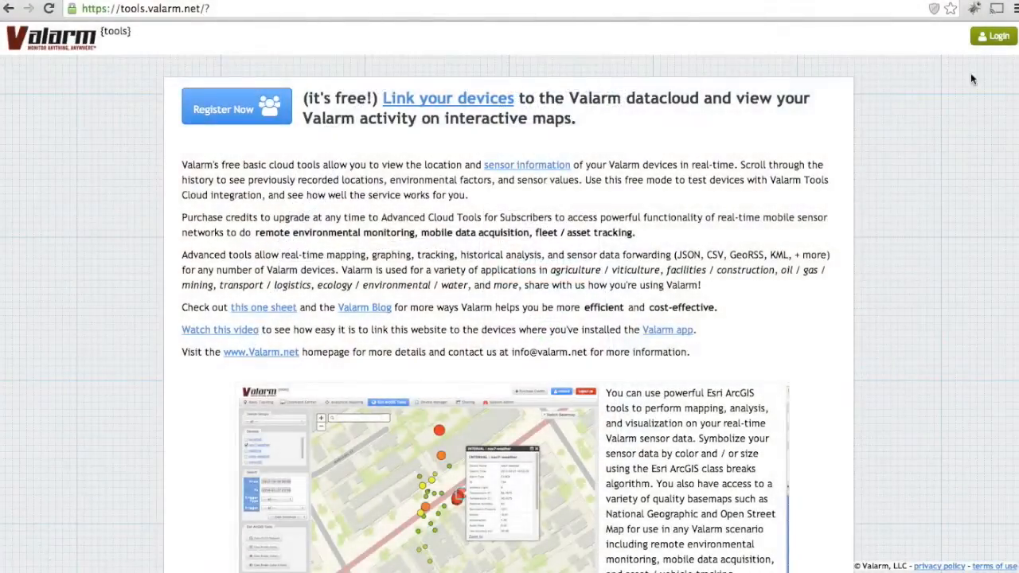
# Sign in to Valarm Tools and view the VOC-Demo device's readings in Device Manager.
pyautogui.click(993, 35)
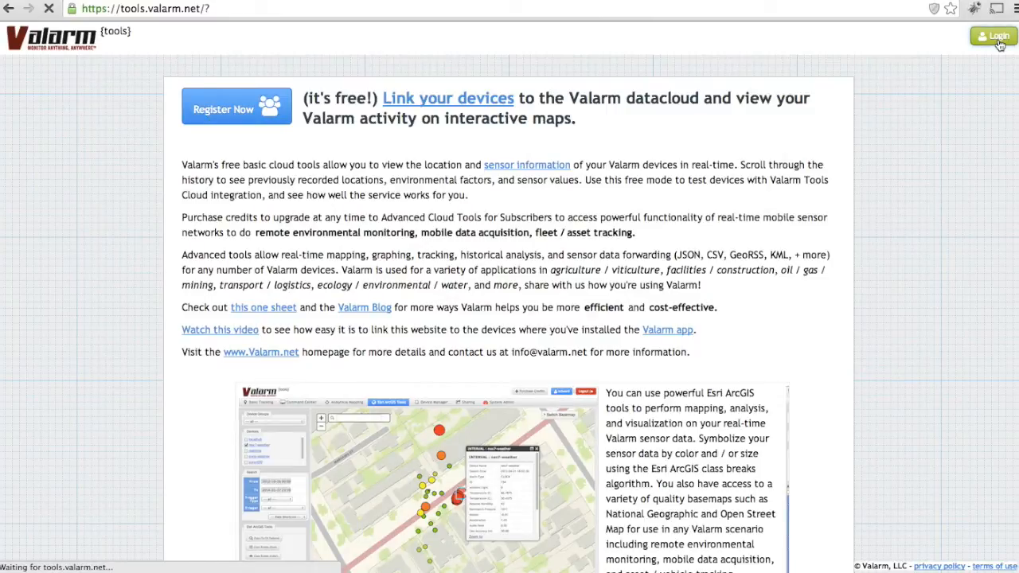
pyautogui.click(993, 35)
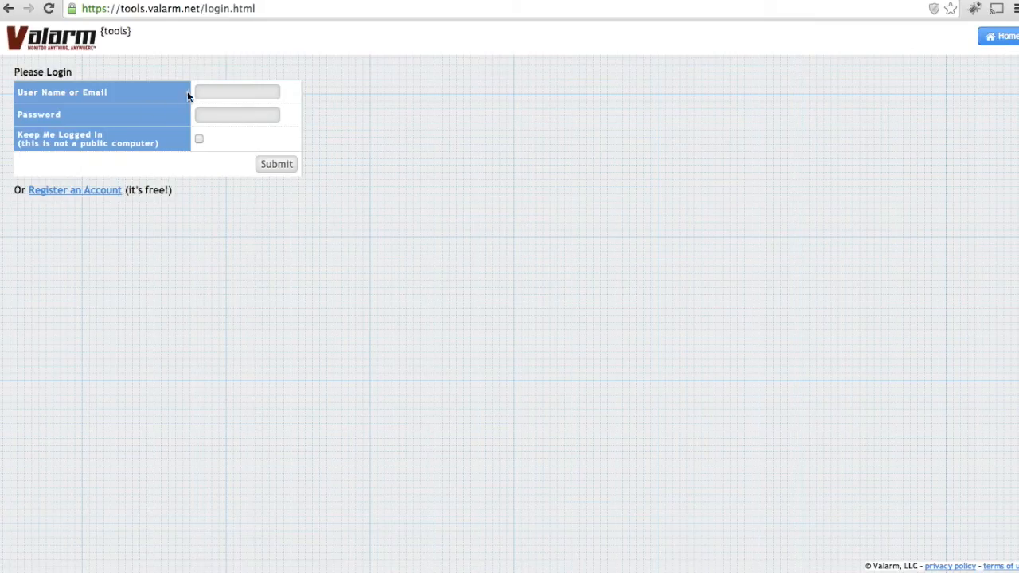
pyautogui.click(277, 164)
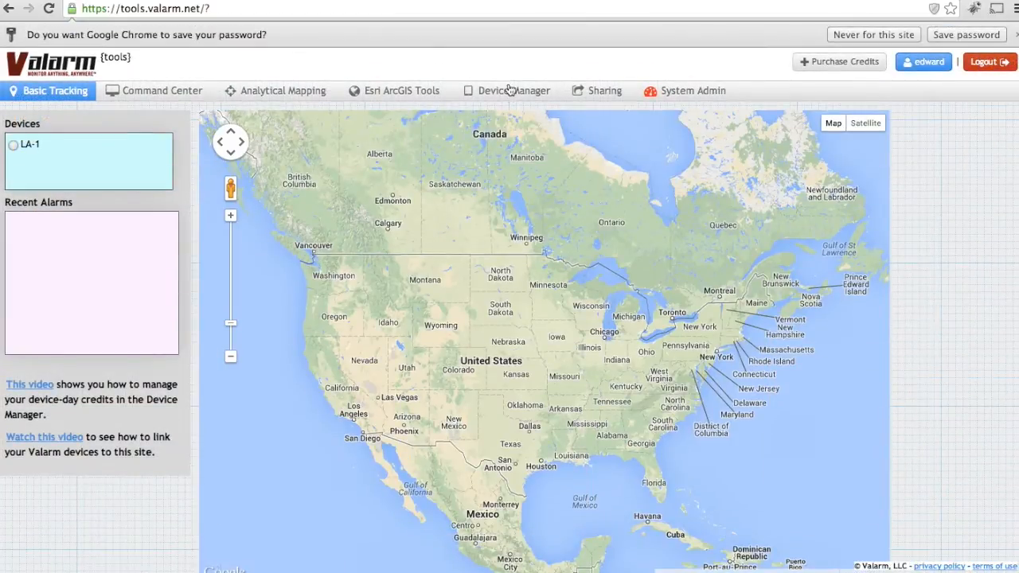
pyautogui.click(512, 89)
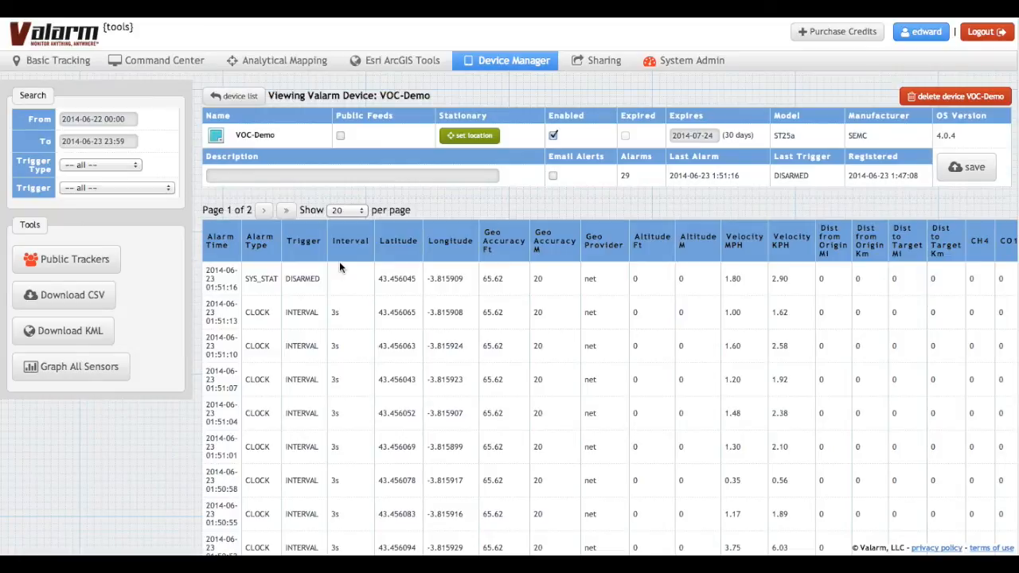
pyautogui.moveTo(333, 264)
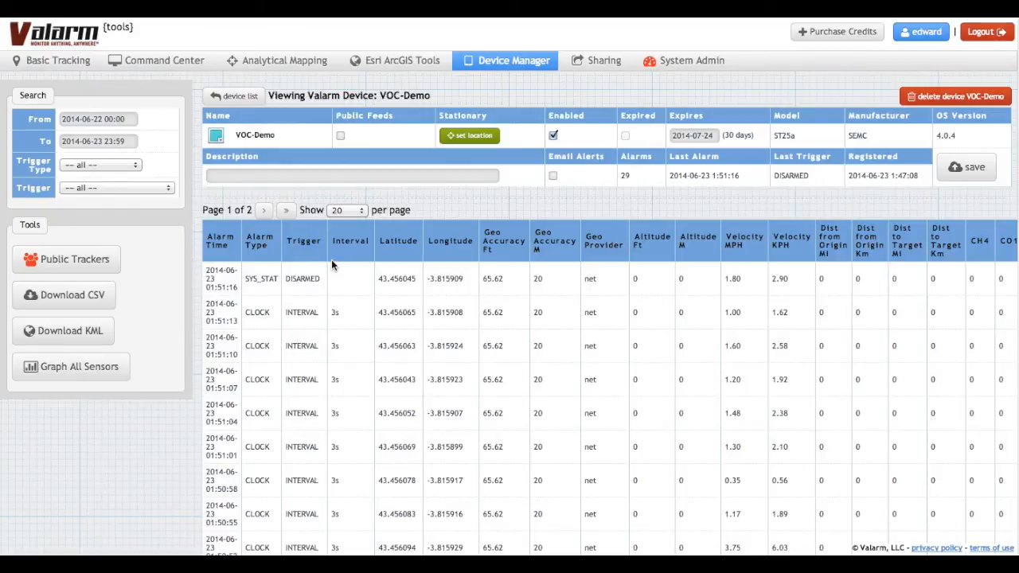
pyautogui.moveTo(96, 363)
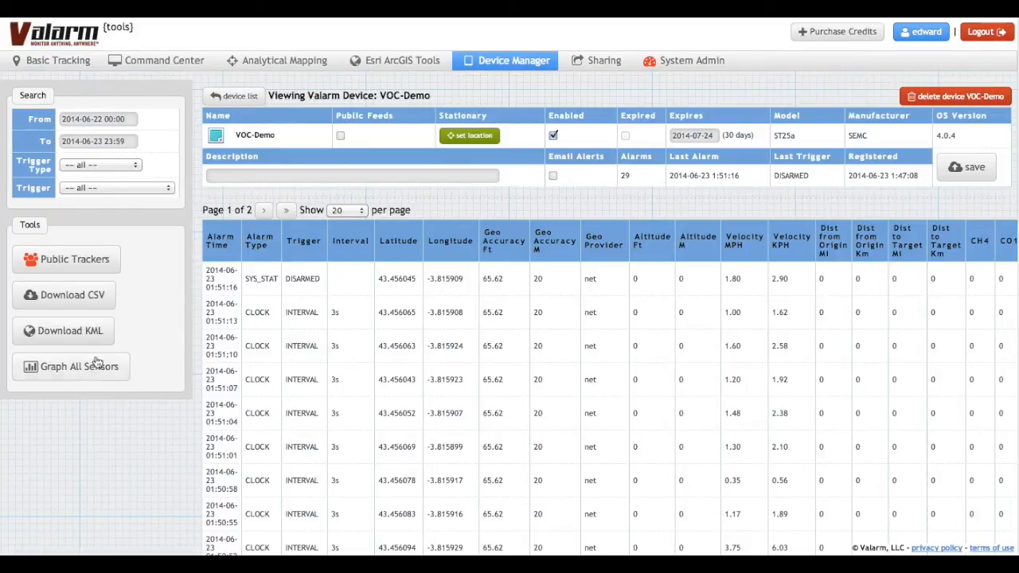
# Graph all sensors to plot VOC-Demo's VOC readings over time, peaking near 2,800.
pyautogui.click(70, 366)
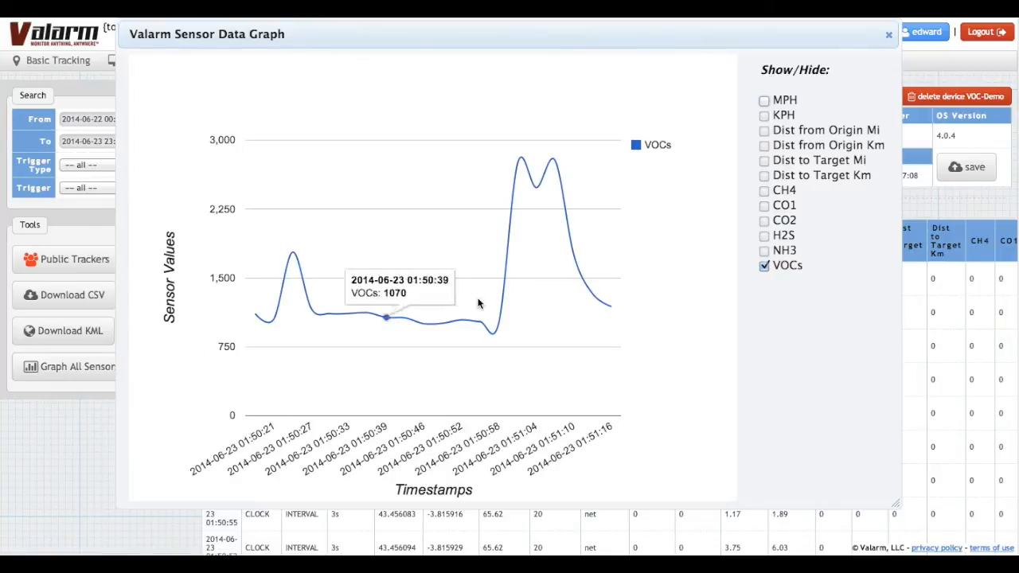
pyautogui.moveTo(608, 308)
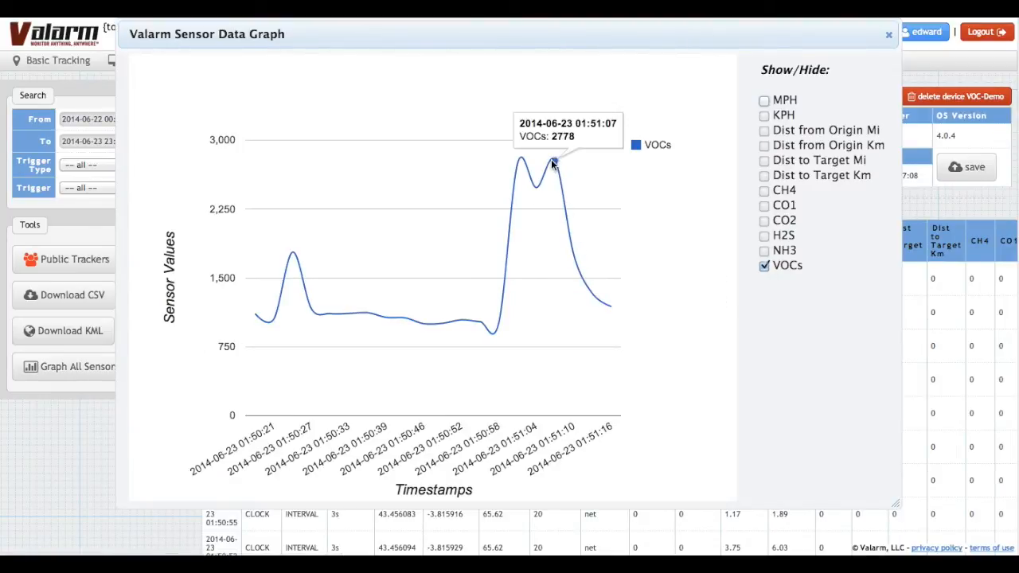
pyautogui.moveTo(493, 333)
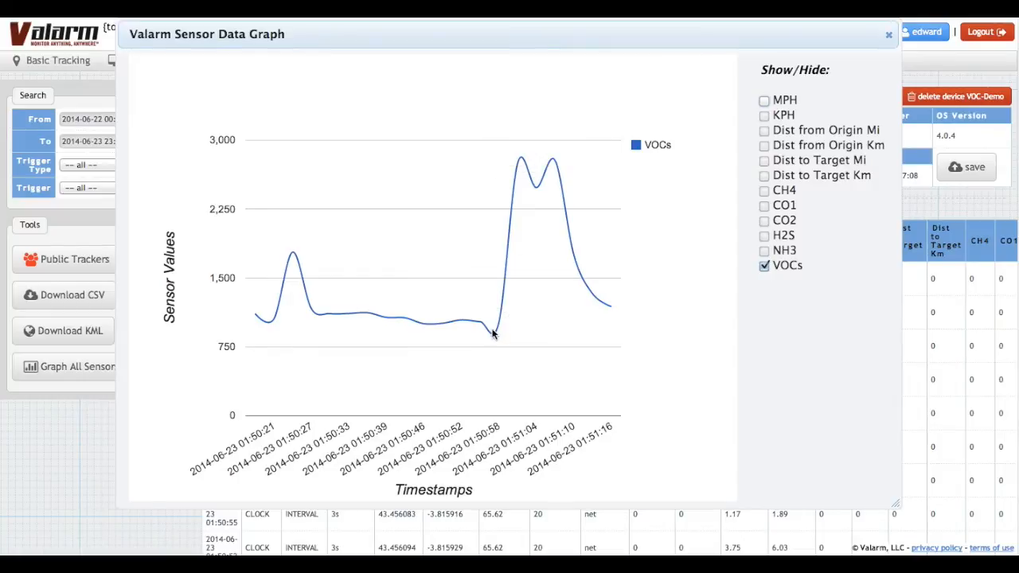